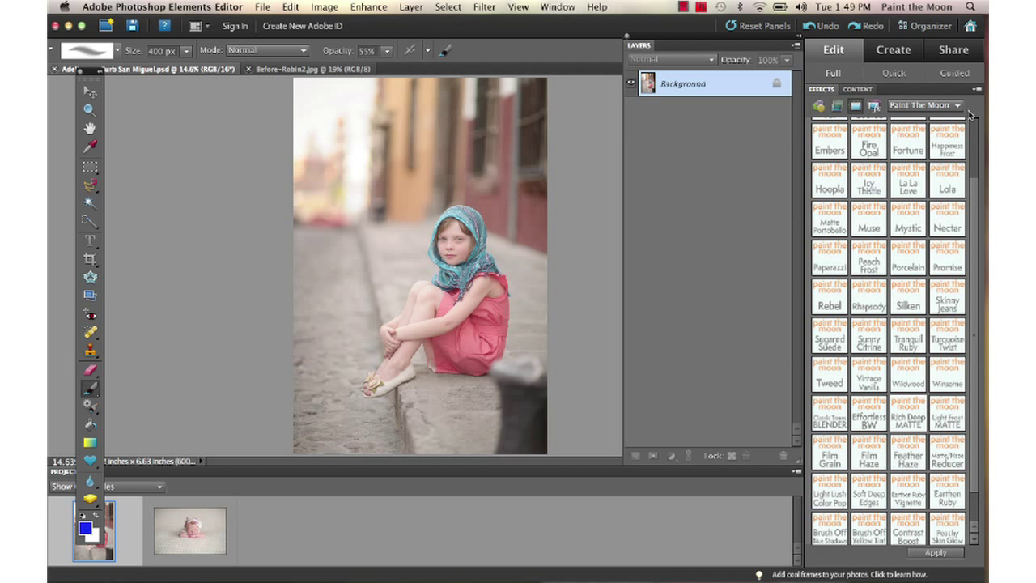
{"action": "mouse_move", "coordinate": [971, 115]}
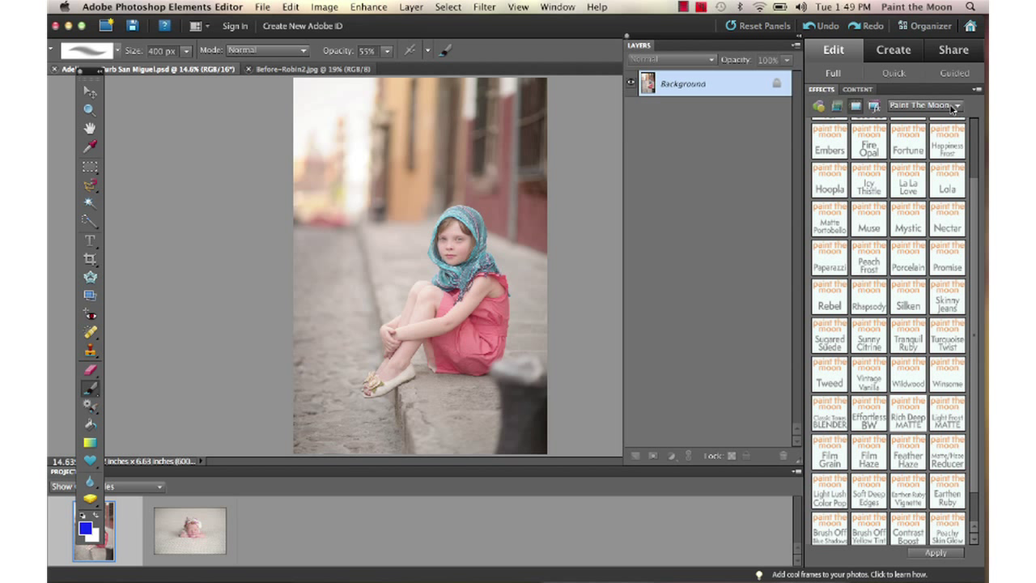
Apply the Verve effect stack to the girl-on-curb photo for warmer, punchier colour.
{"action": "scroll", "scroll_direction": "down", "scroll_amount": 3}
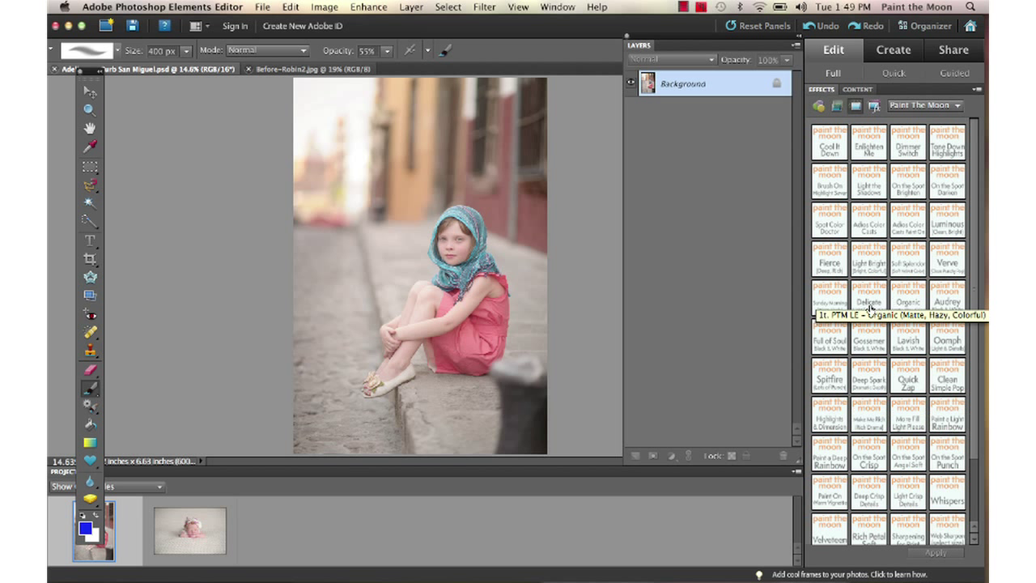
{"action": "mouse_move", "coordinate": [945, 259]}
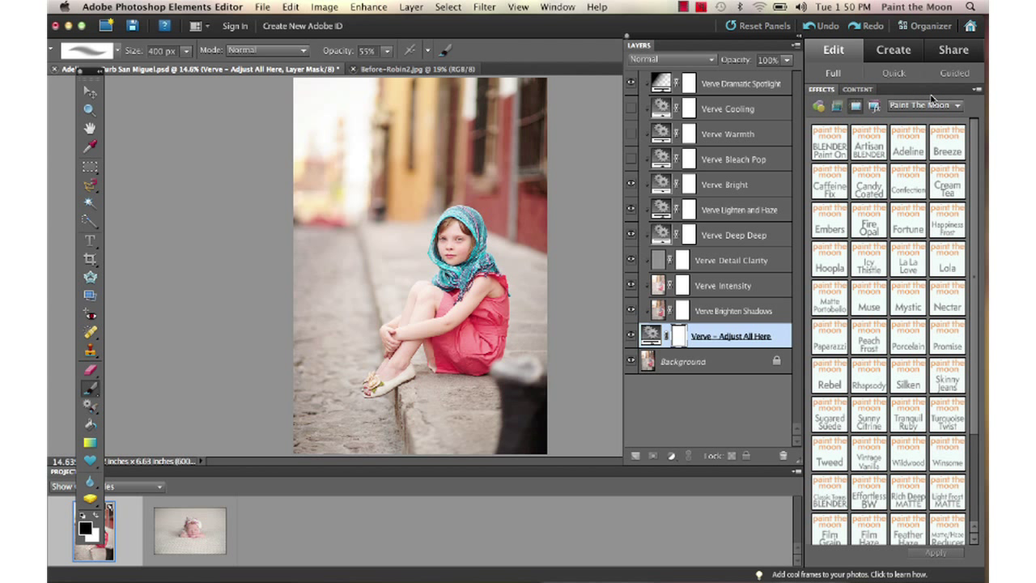
{"action": "mouse_move", "coordinate": [971, 305]}
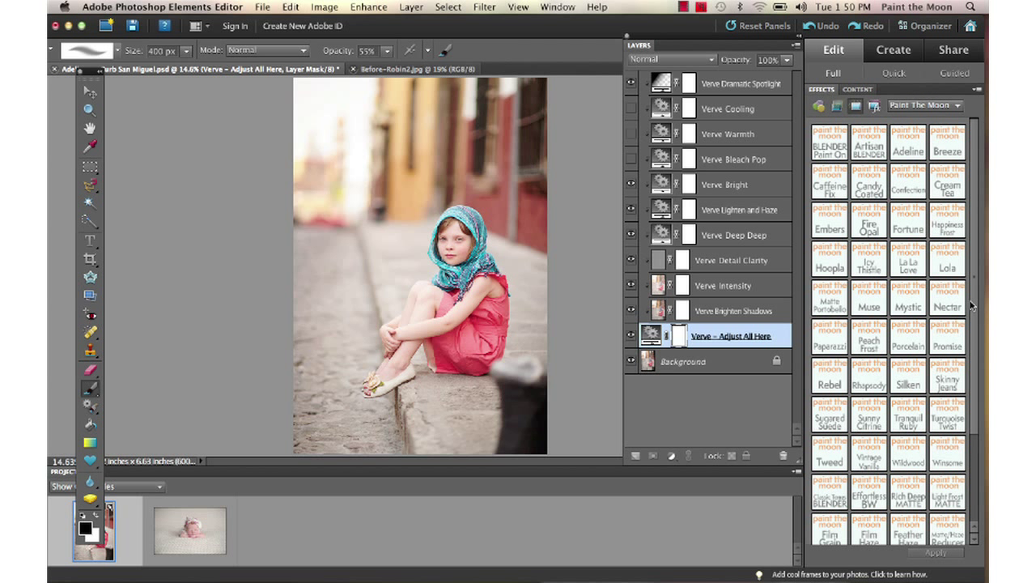
{"action": "scroll", "scroll_direction": "down", "scroll_amount": 3}
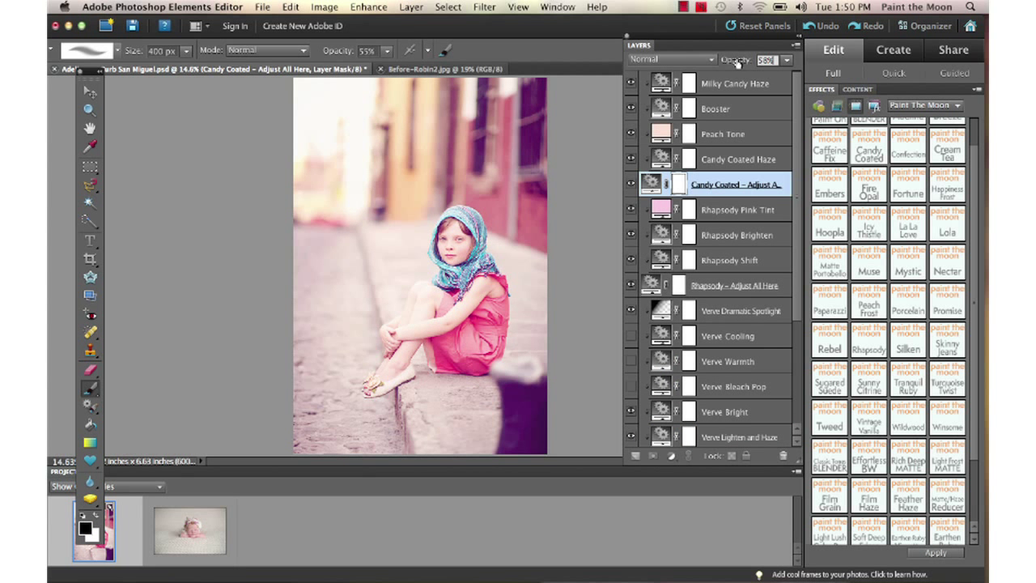
Add the Rhapsody and Candy Coated effect stacks for soft pastel pink toning.
{"action": "left_click", "coordinate": [777, 58]}
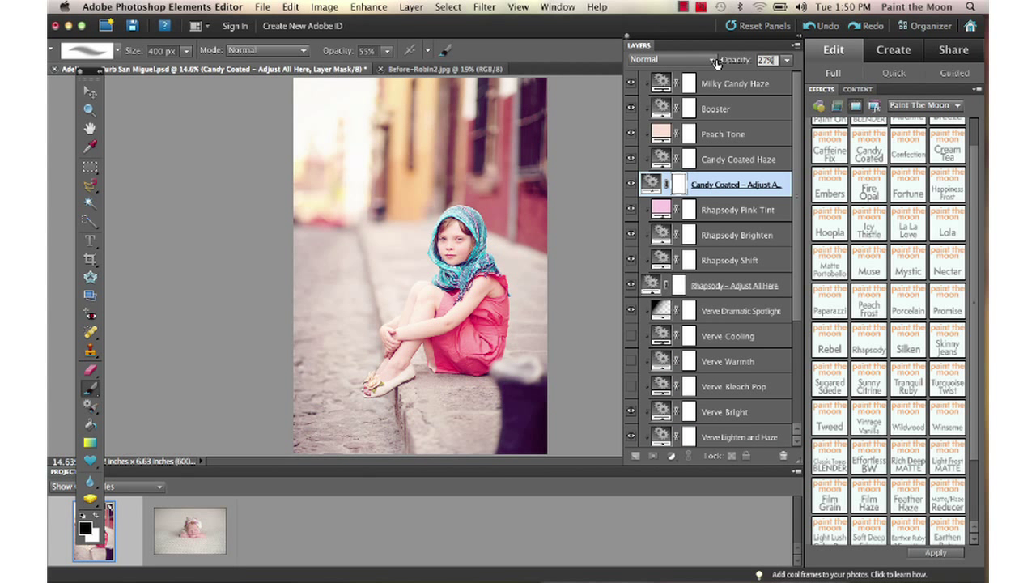
{"action": "scroll", "scroll_direction": "down", "scroll_amount": 3}
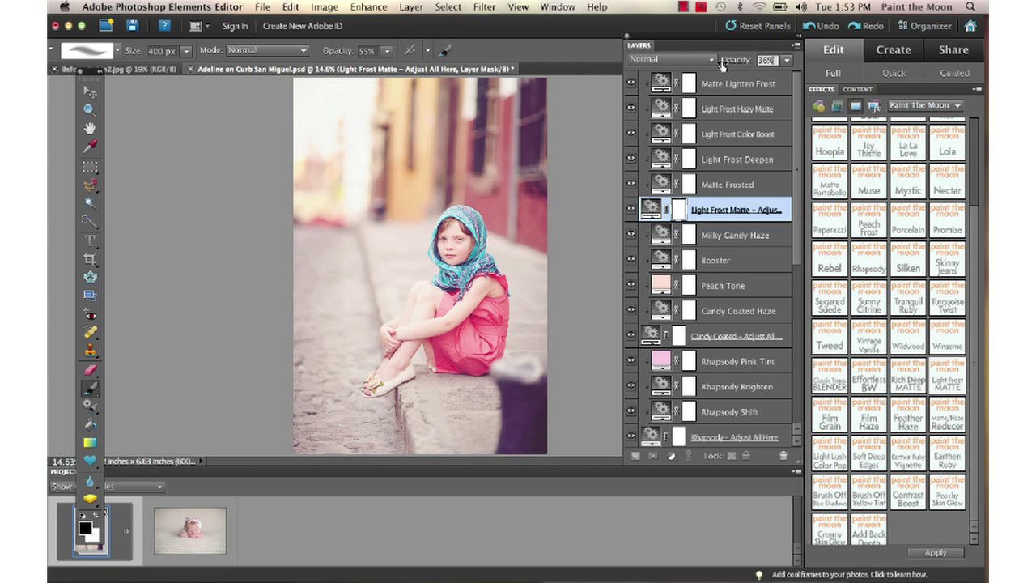
Add Light Frost Matte, then show only the Background layer for a before comparison.
{"action": "scroll", "scroll_direction": "down", "scroll_amount": 3}
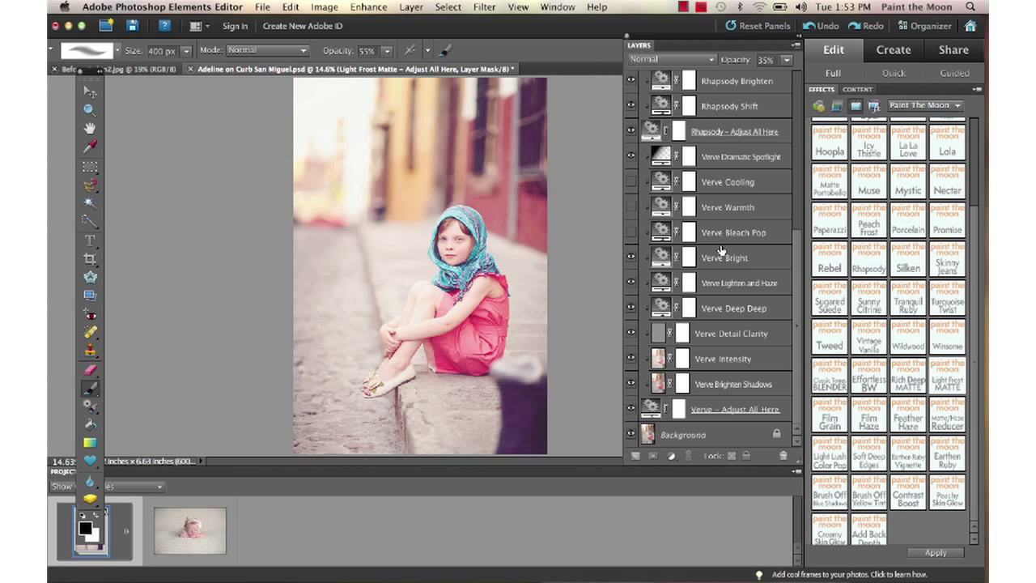
{"action": "left_click", "coordinate": [631, 437]}
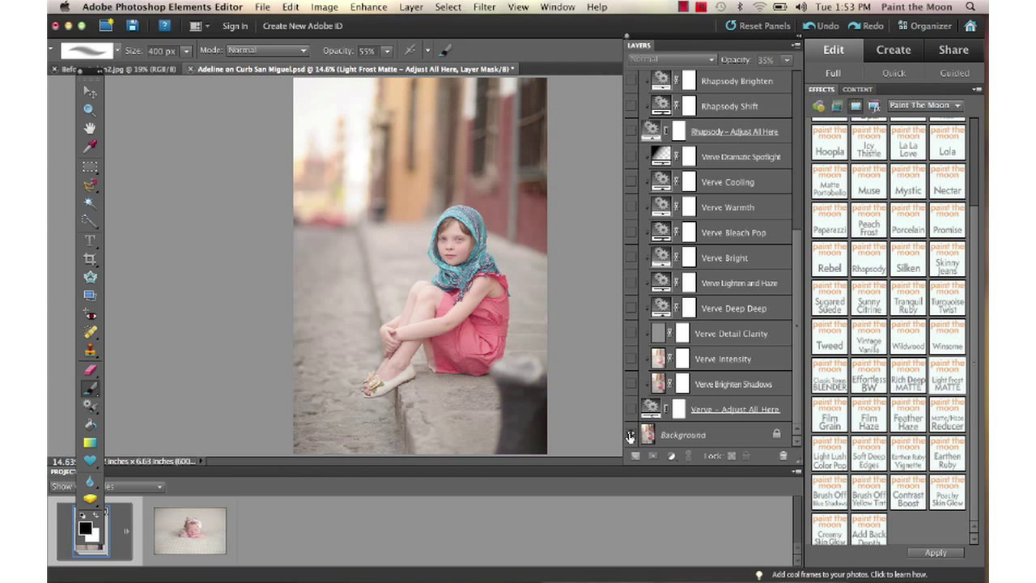